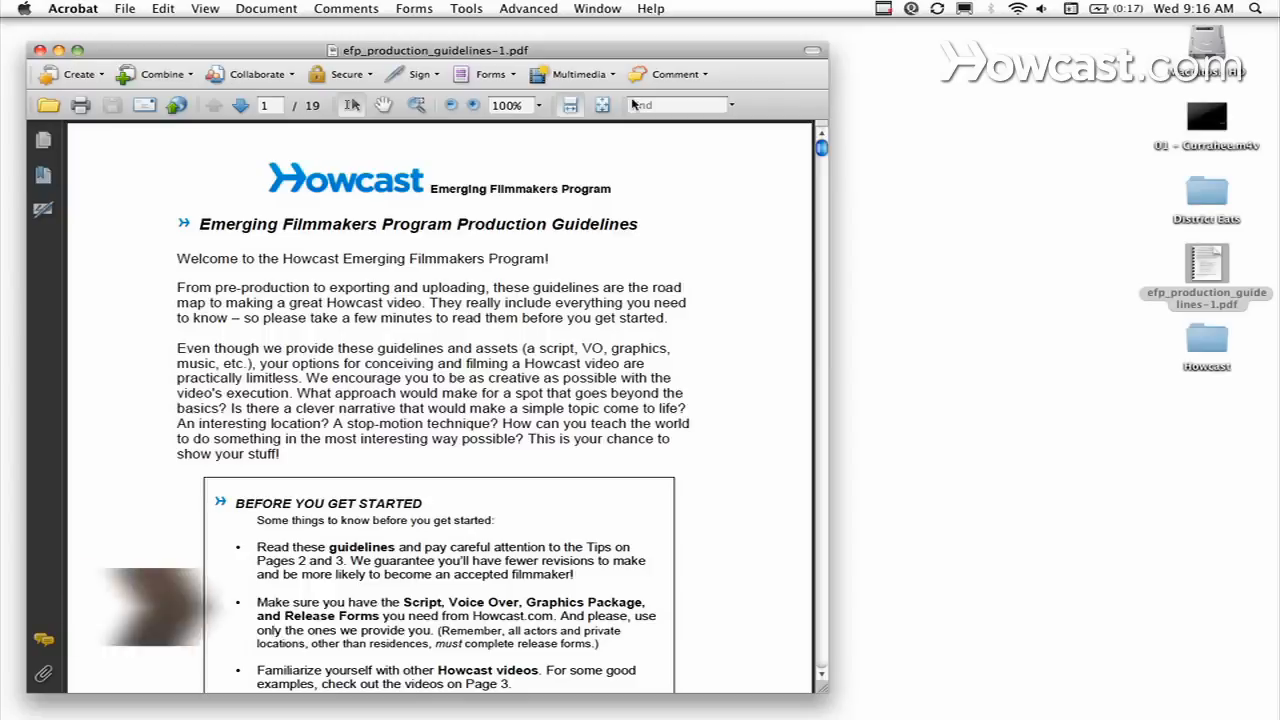
# Show the Tools menu listing Advanced Editing and the other tool sets.
pyautogui.click(466, 8)
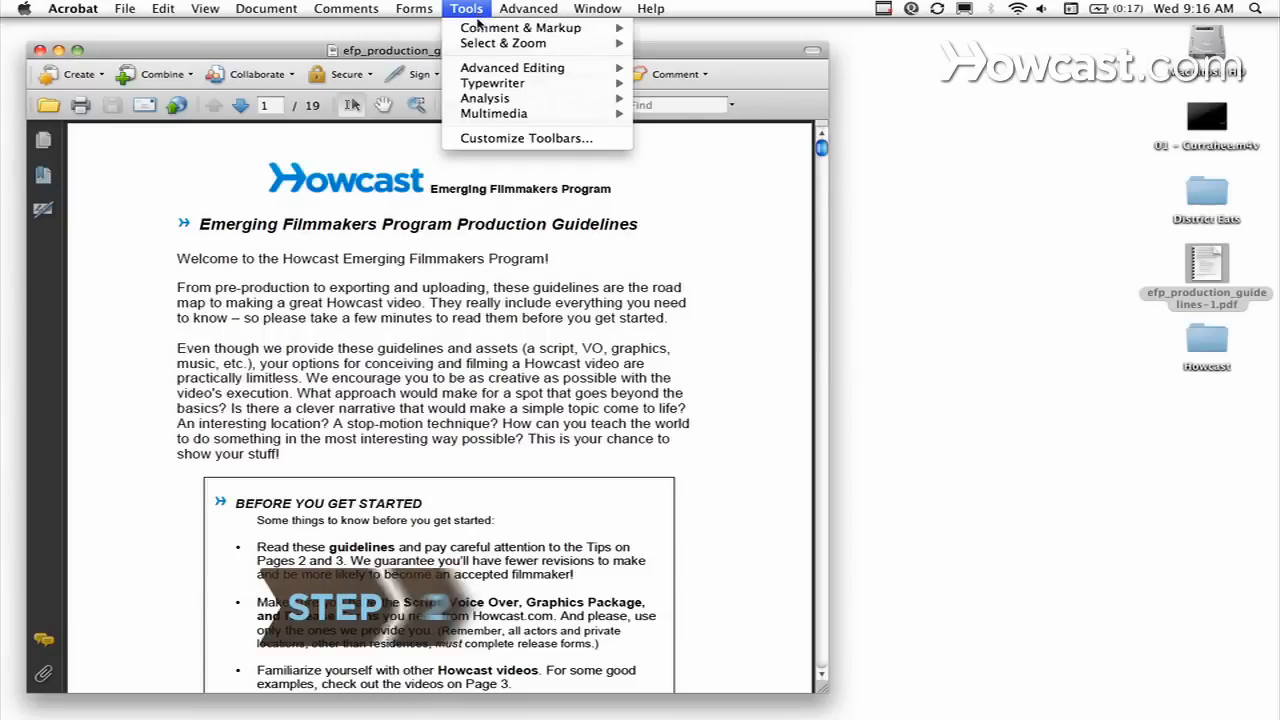
pyautogui.moveTo(512, 68)
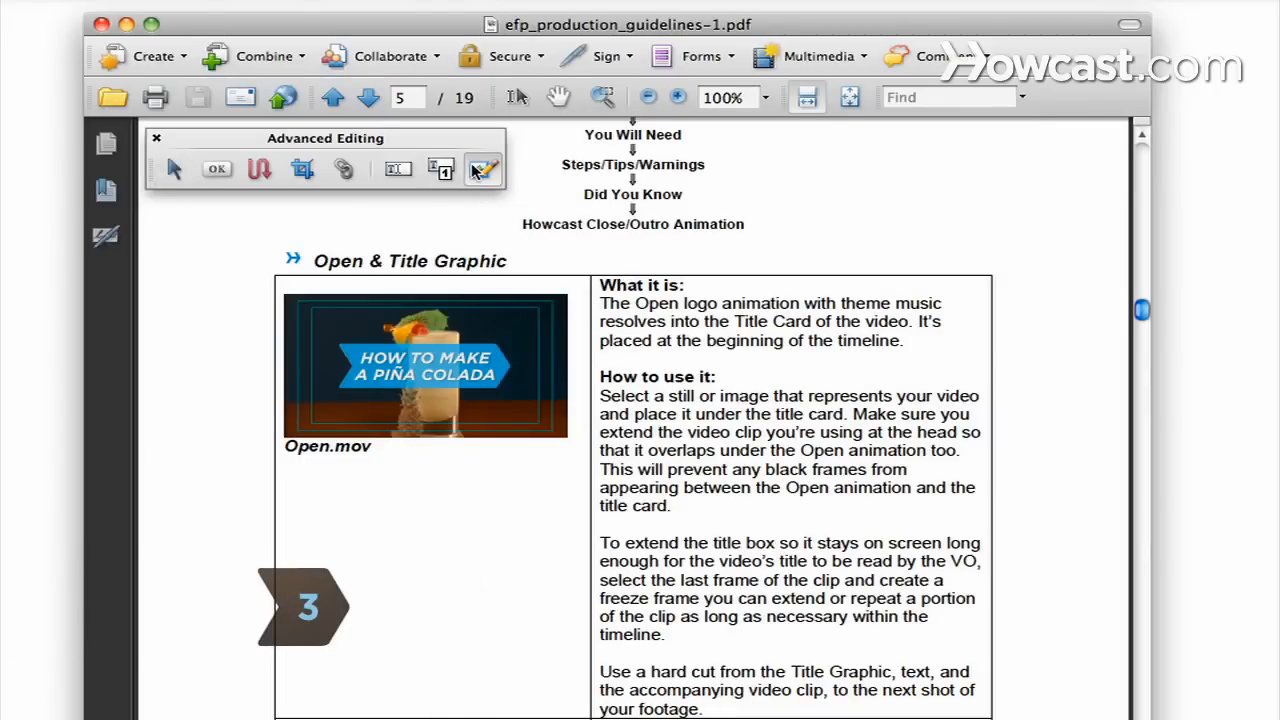
# Reposition and enlarge the Open.mov image in the Open & Title Graphic table.
pyautogui.rightClick(424, 364)
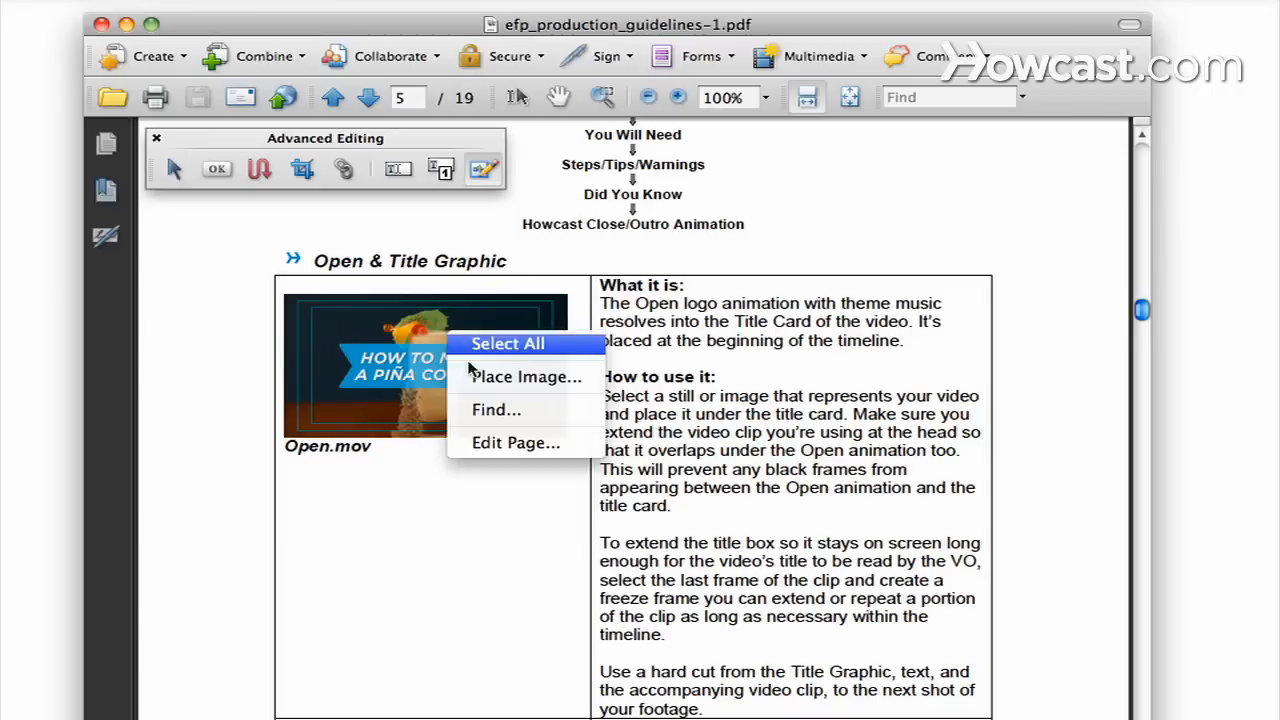
pyautogui.click(508, 344)
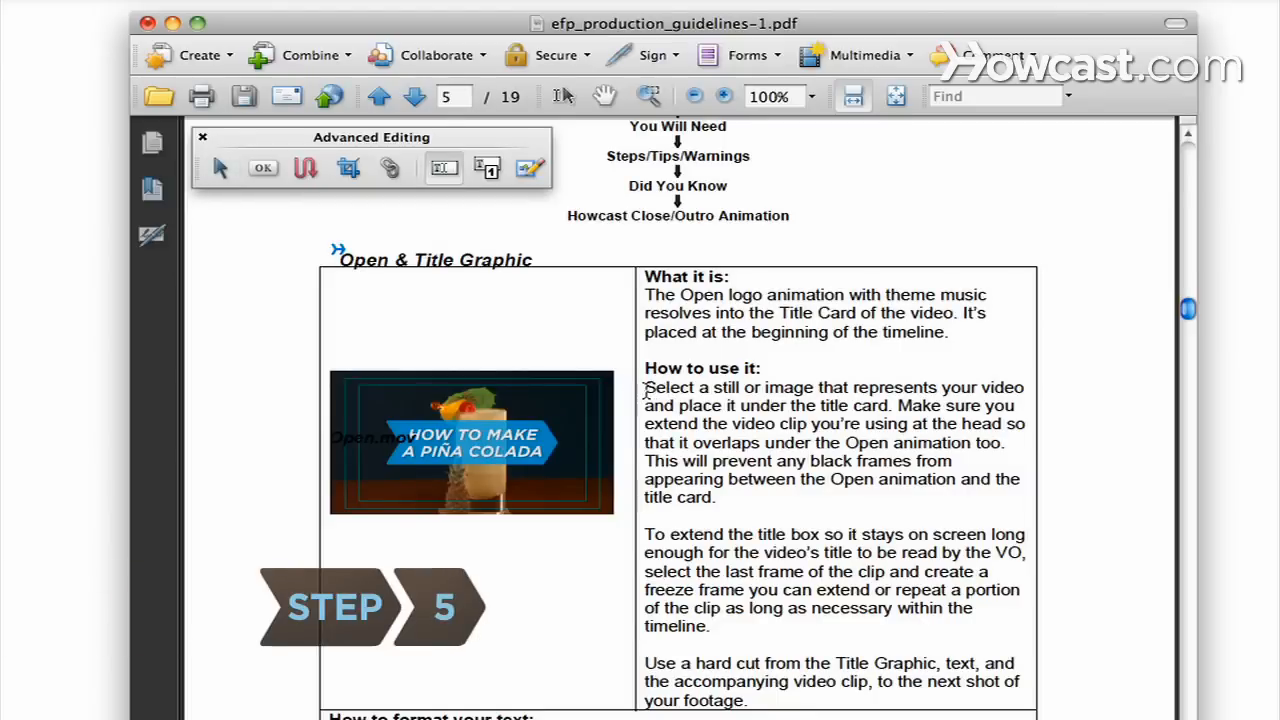
# Reword 'Select' in the How to use it text to read 'Click on a'.
pyautogui.doubleClick(668, 388)
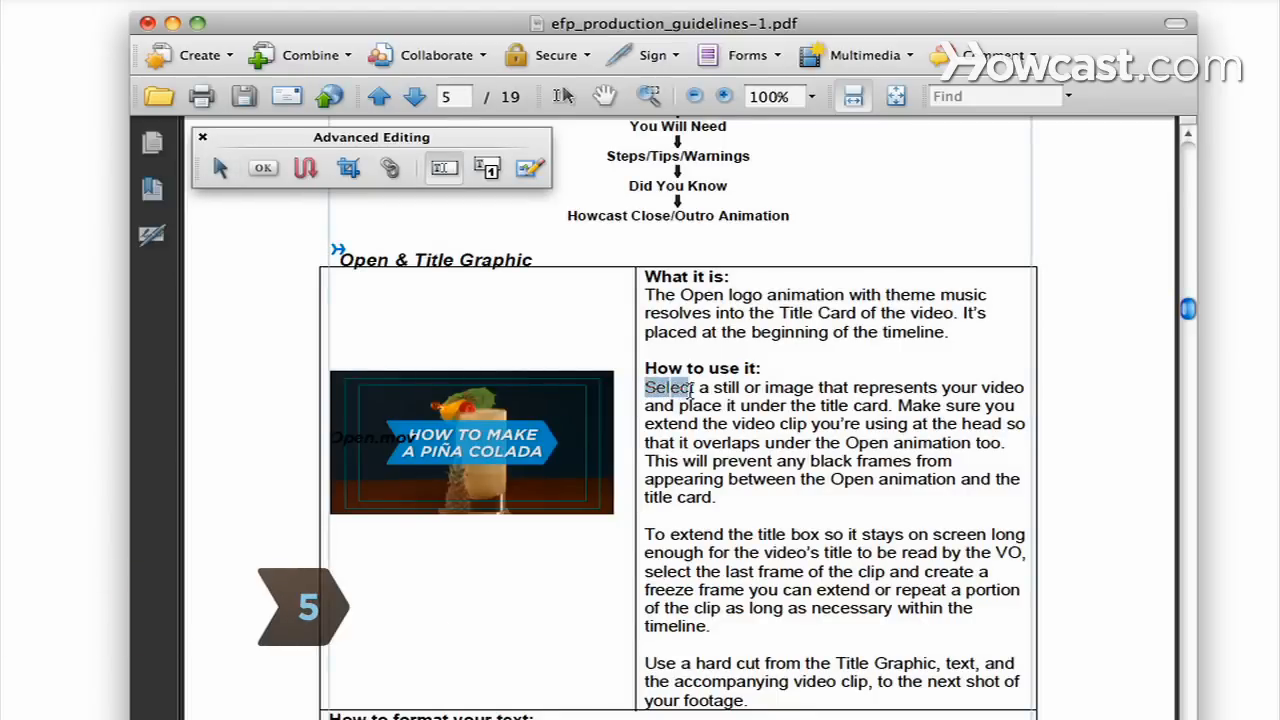
pyautogui.click(312, 56)
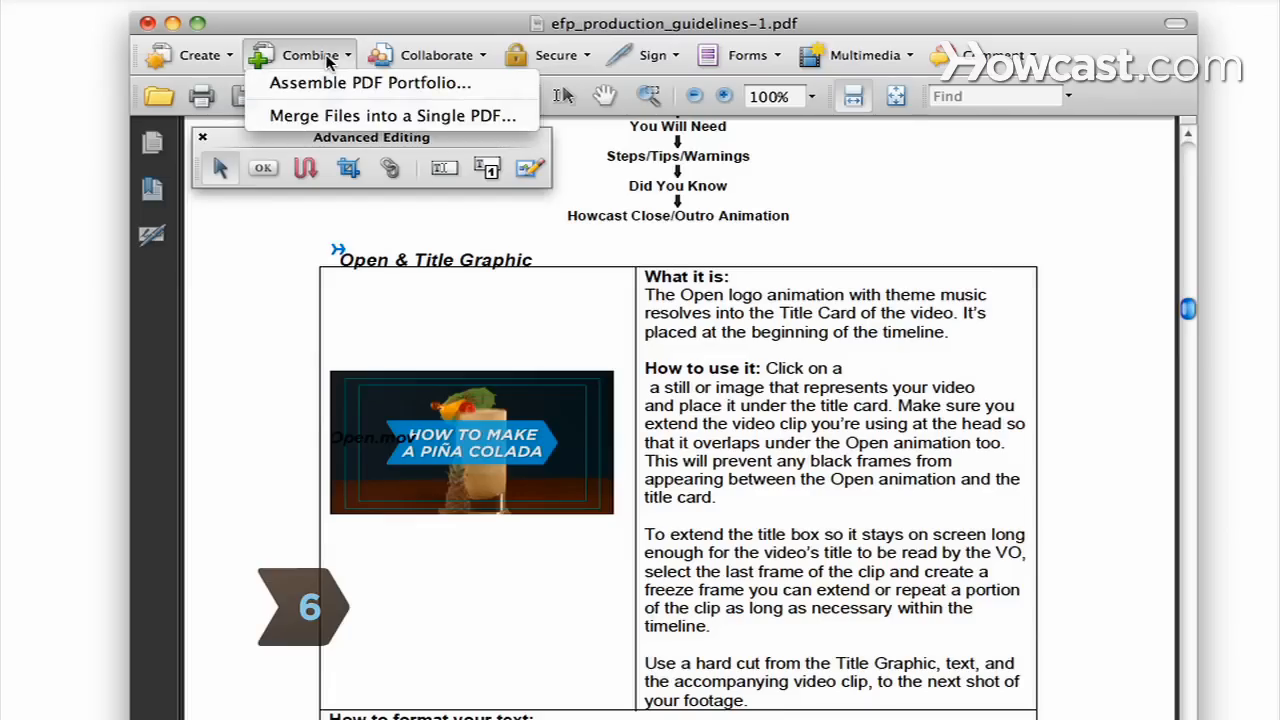
pyautogui.moveTo(370, 84)
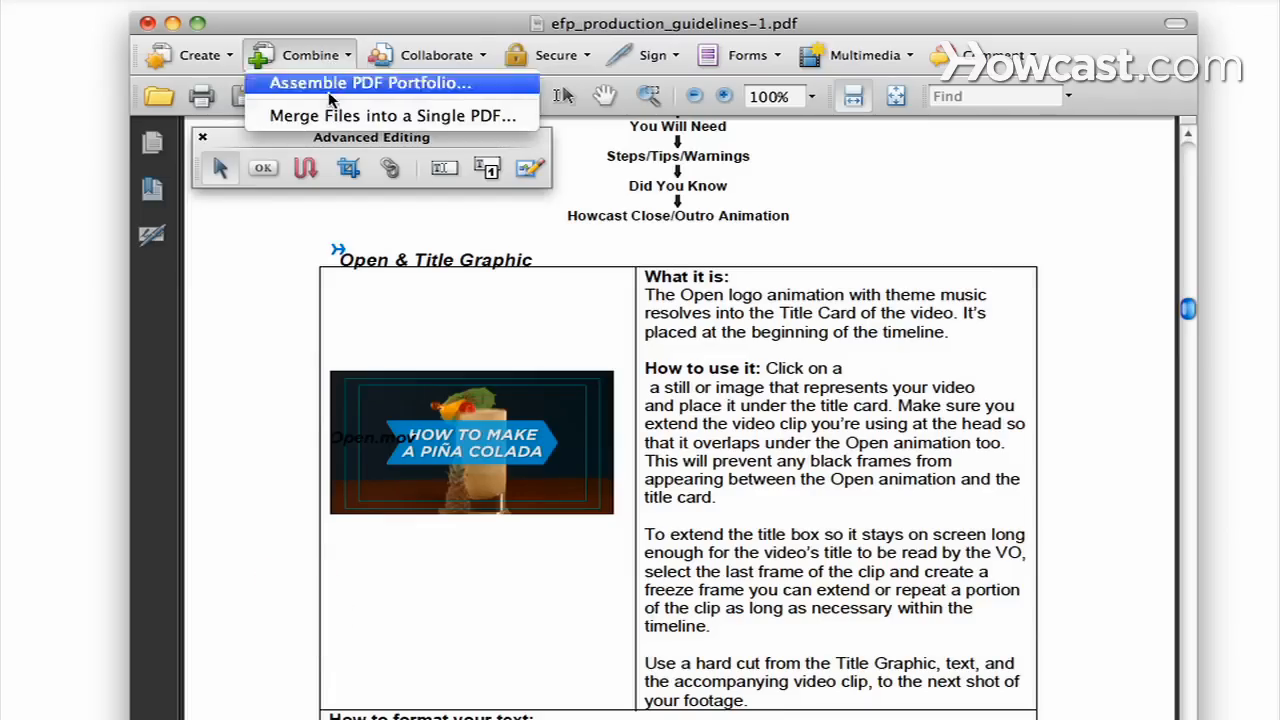
pyautogui.click(392, 114)
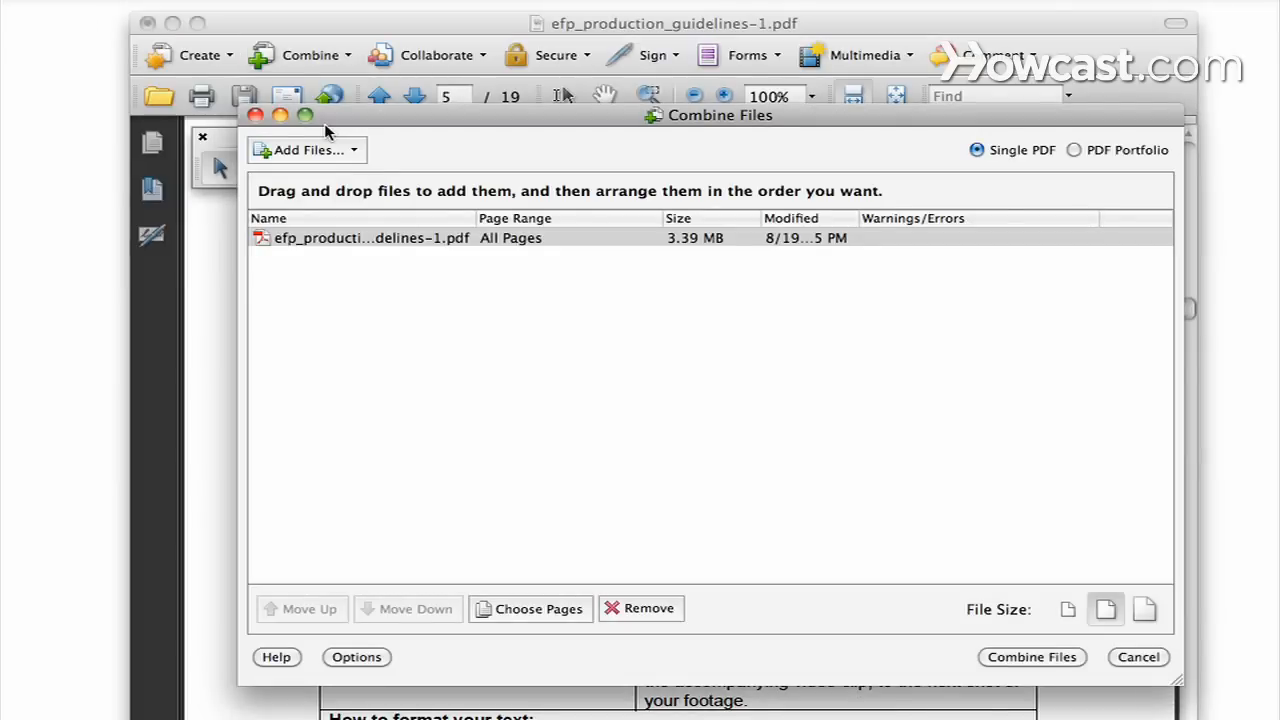
pyautogui.click(408, 24)
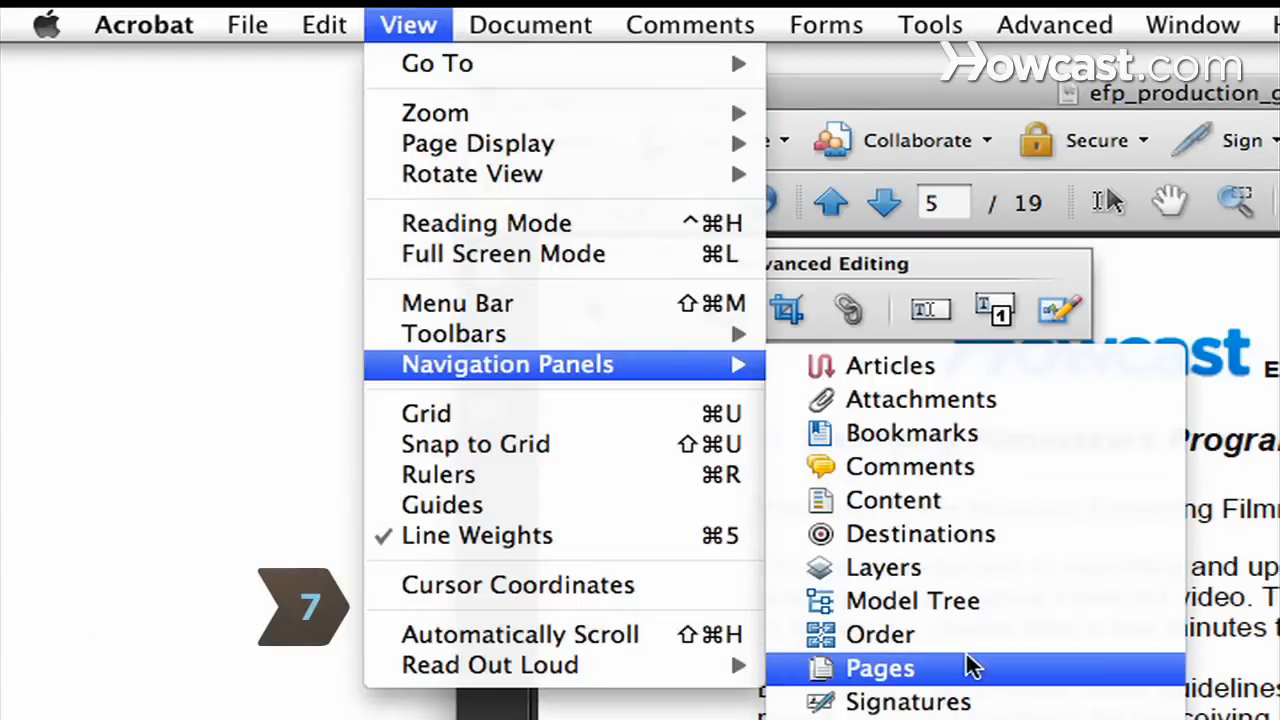
# Show the Pages thumbnail panel and pick the You Will Need page to reorder.
pyautogui.click(880, 668)
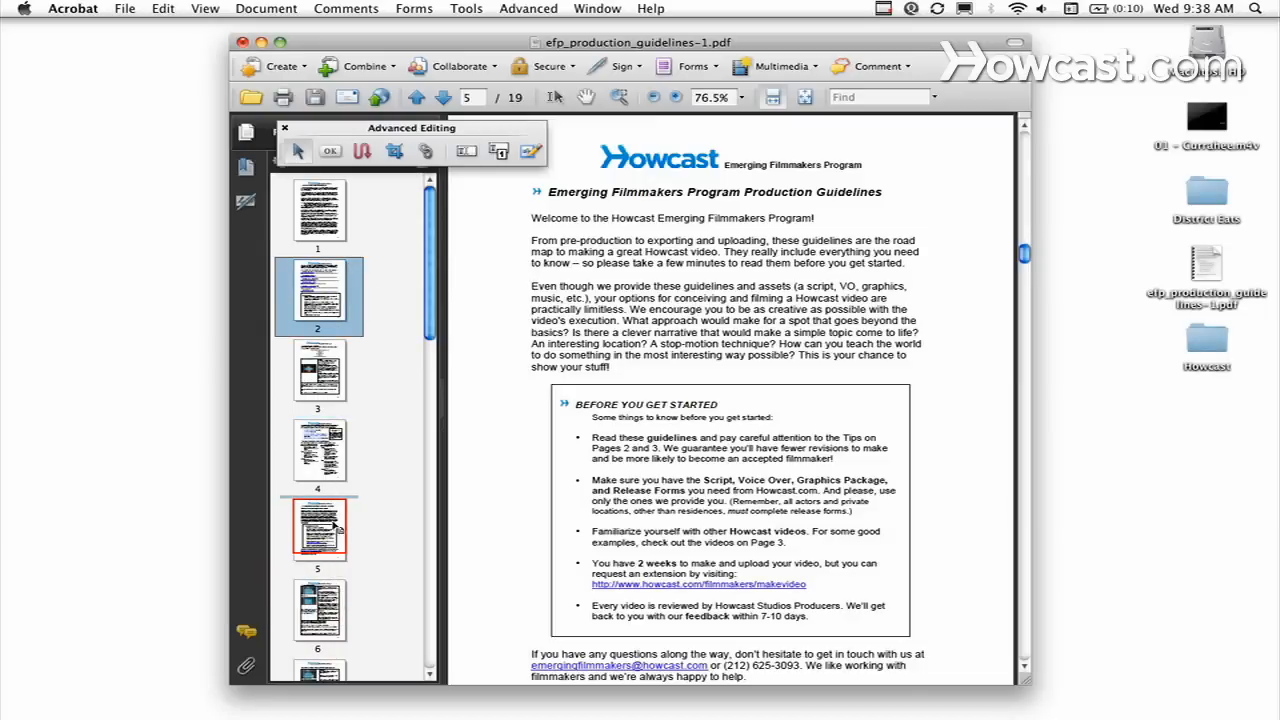
pyautogui.click(318, 614)
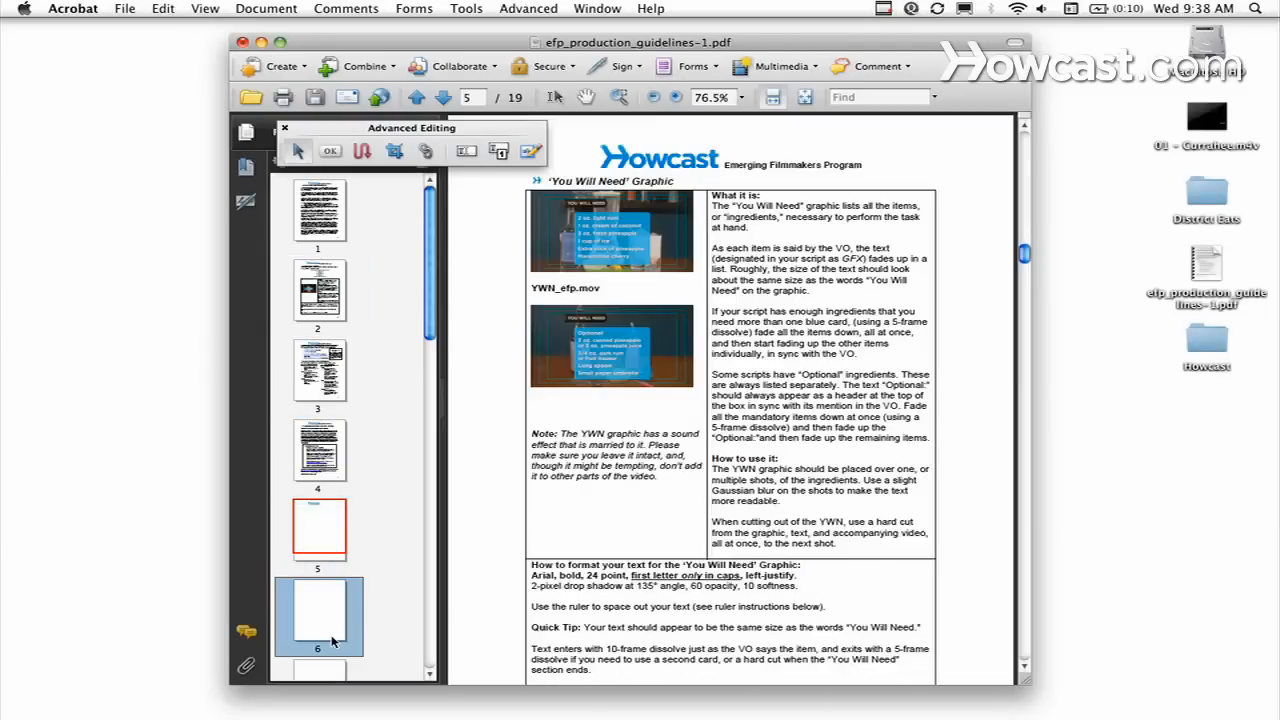